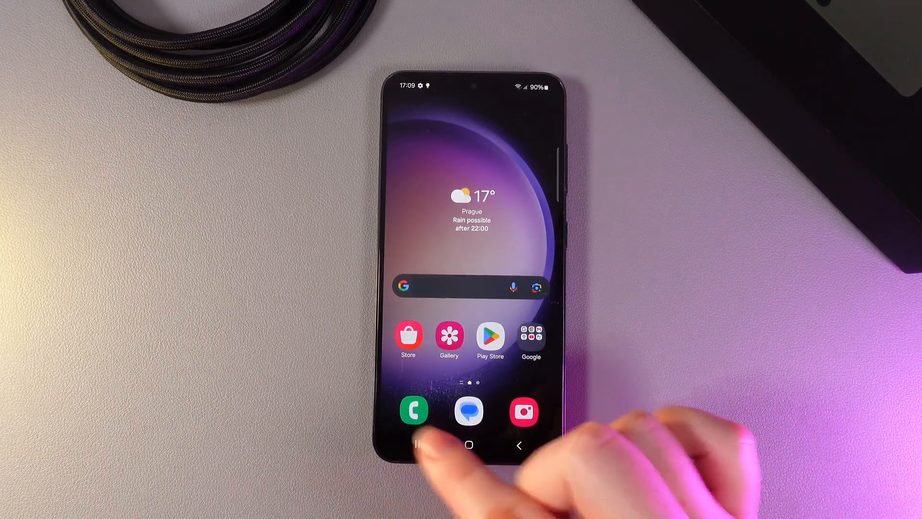
- From Recents, open Settings in split screen view, leaving the app picker below
left_click(419, 446)
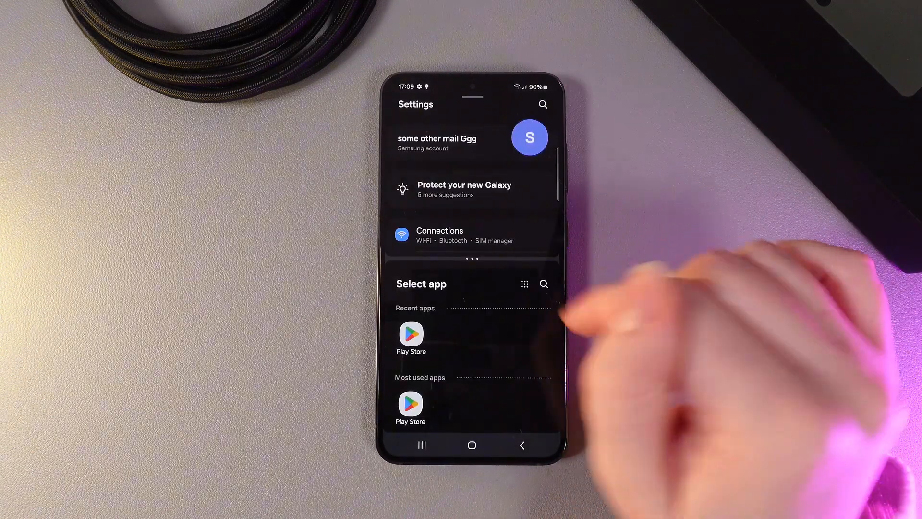
scroll("down", 3)
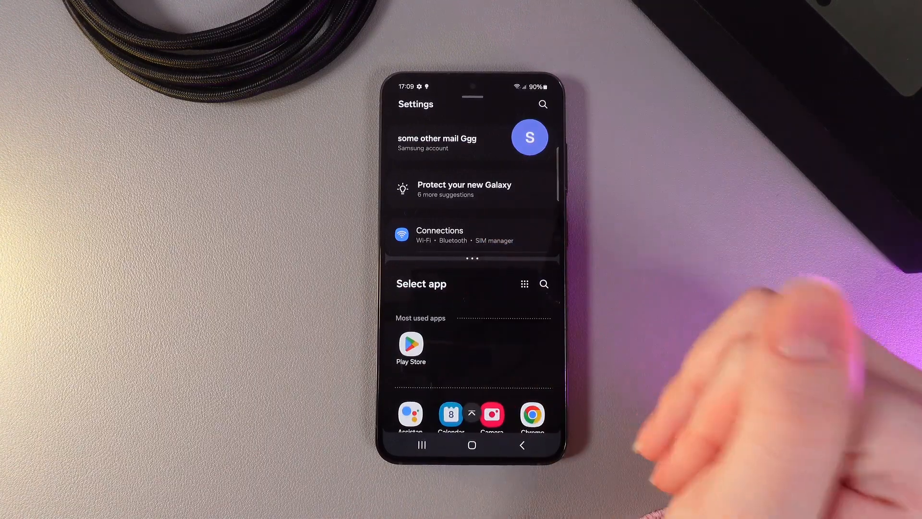
- Pick Play Store for the lower pane and drag the divider up to enlarge it
left_click(410, 345)
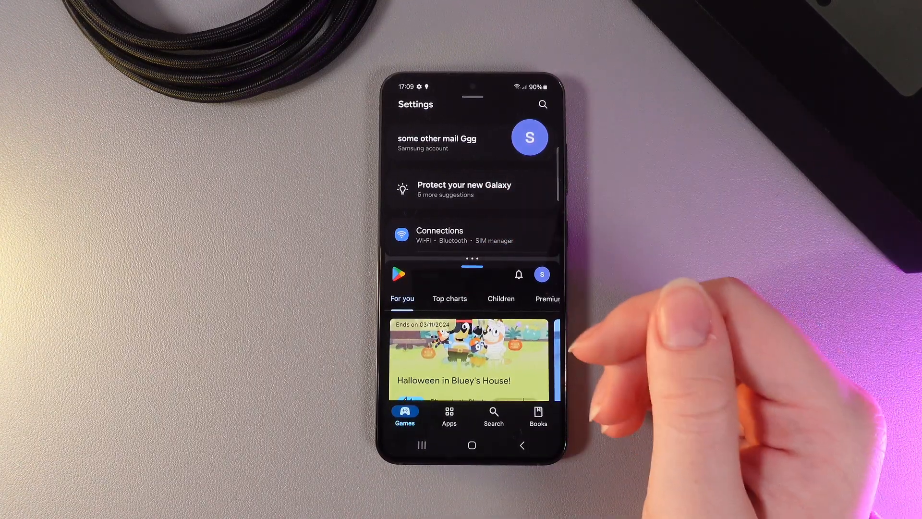
scroll("up", 3)
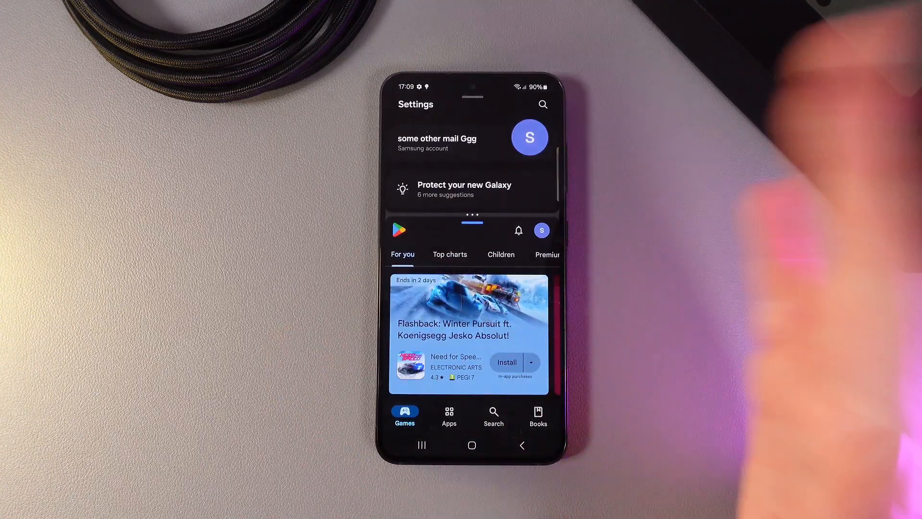
scroll("down", 3)
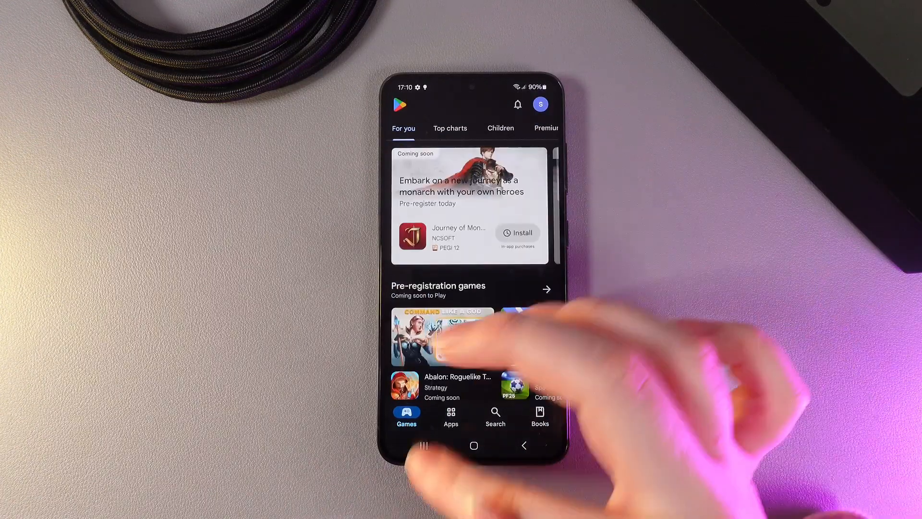
- Show recent apps with Settings and Play Store as separate cards
left_click(473, 445)
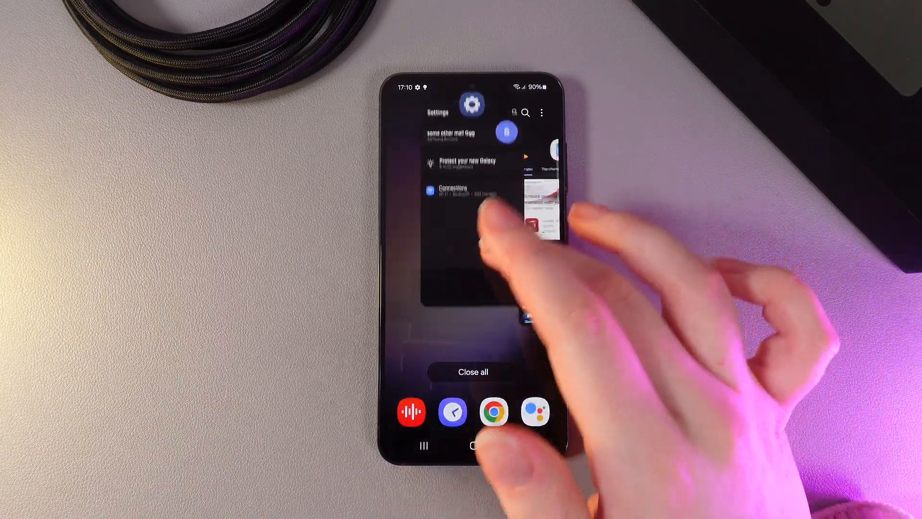